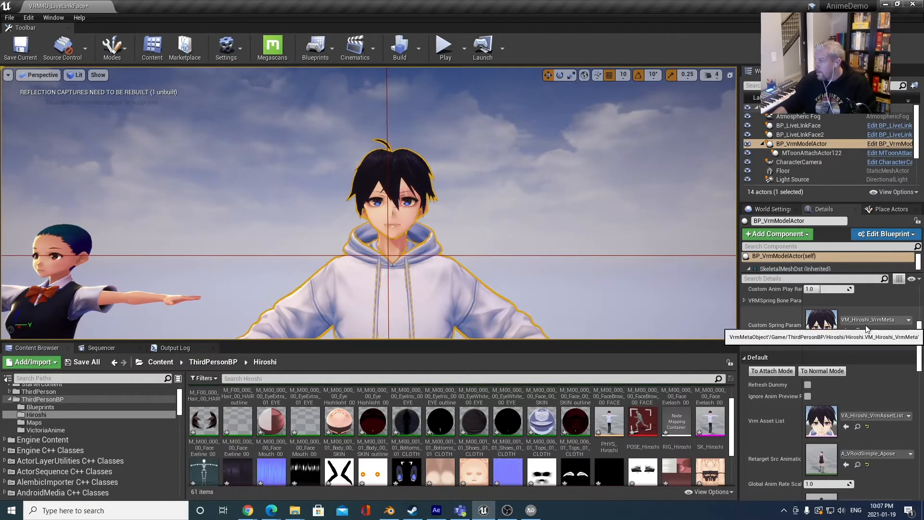
Set the BP_VrmModelActor's Vrm Asset List and Custom Spring Param to the Victoria_Rubin assets.
left_click(891, 324)
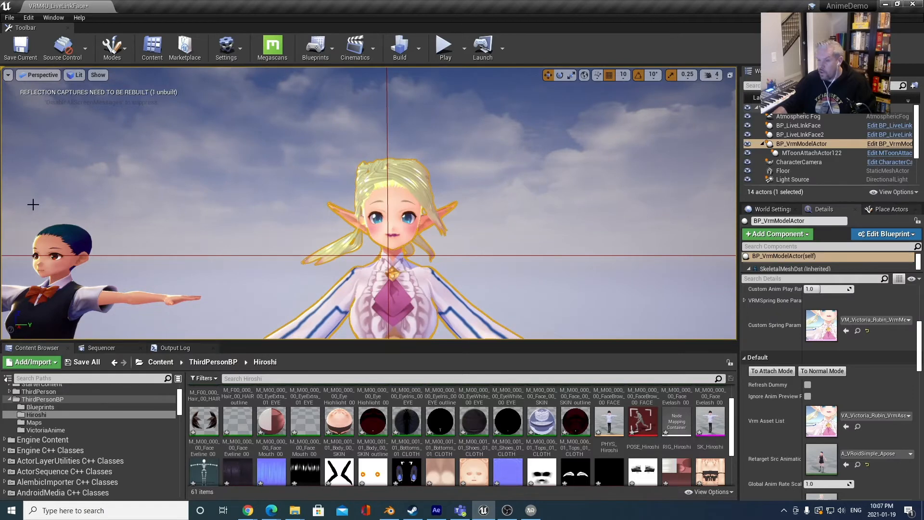
mouse_move(445, 47)
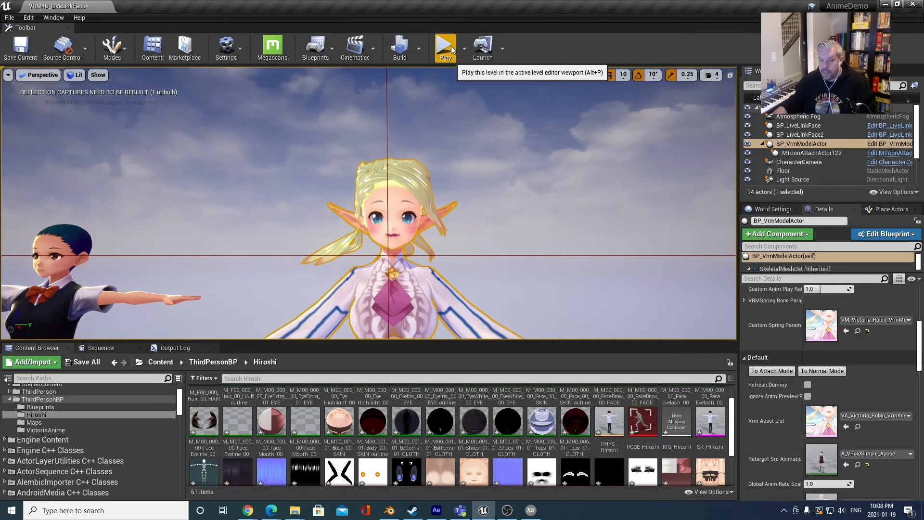
left_click(445, 47)
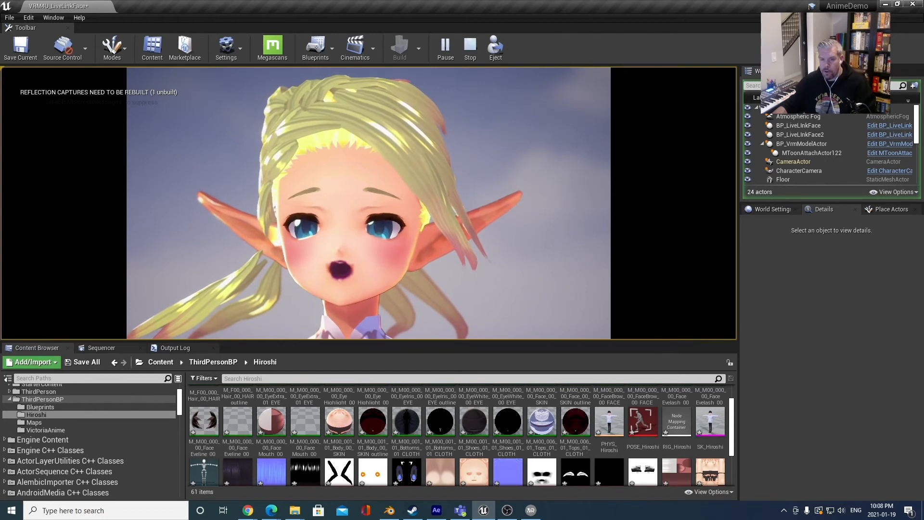
left_click(802, 144)
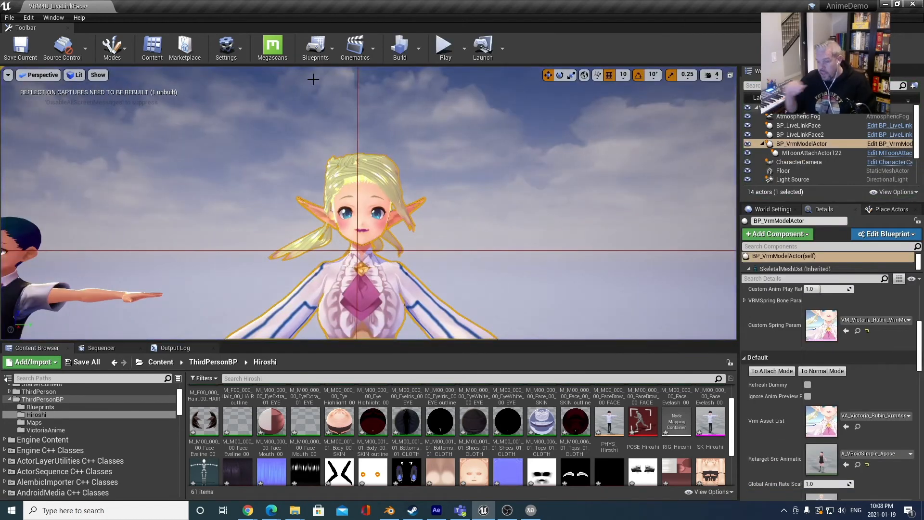